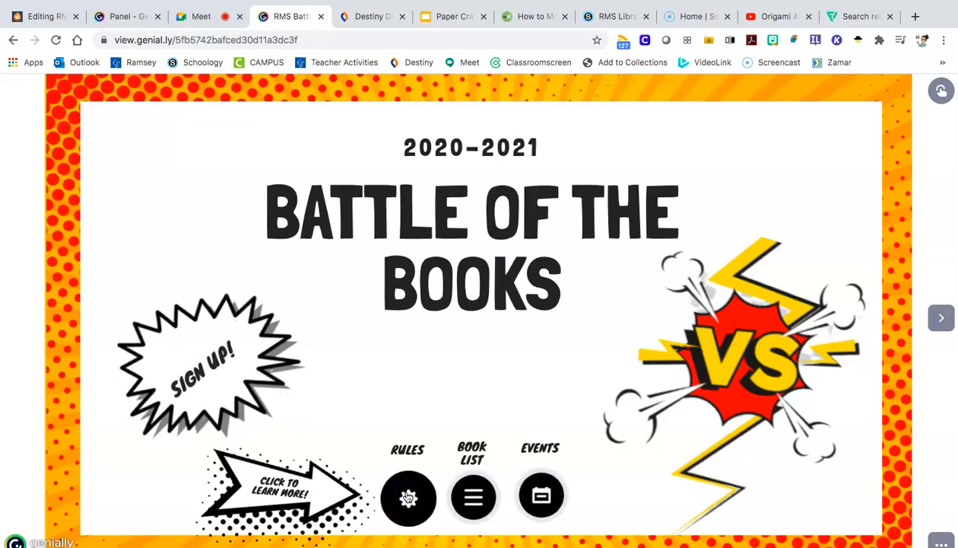
Open the Rules page from the Battle of the Books title slide.
left_click(408, 497)
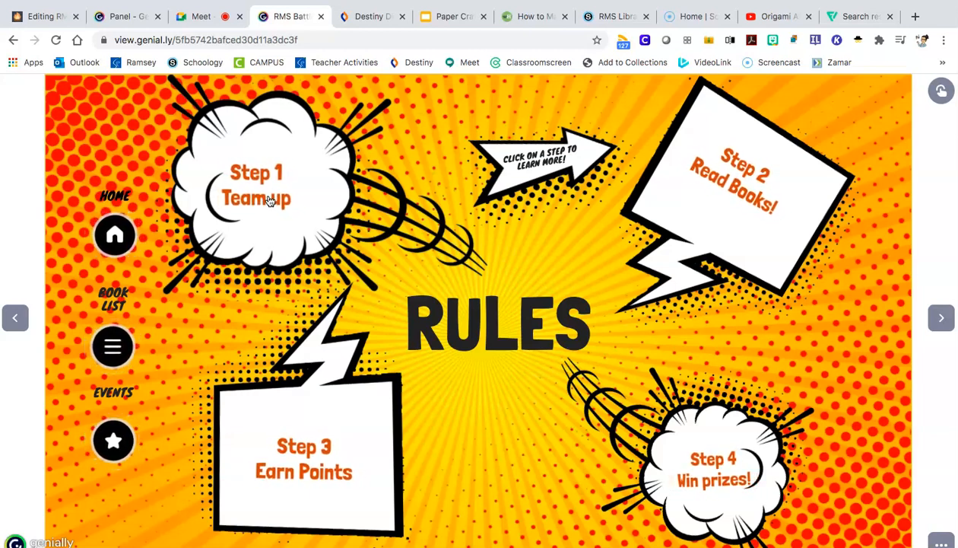
left_click(256, 187)
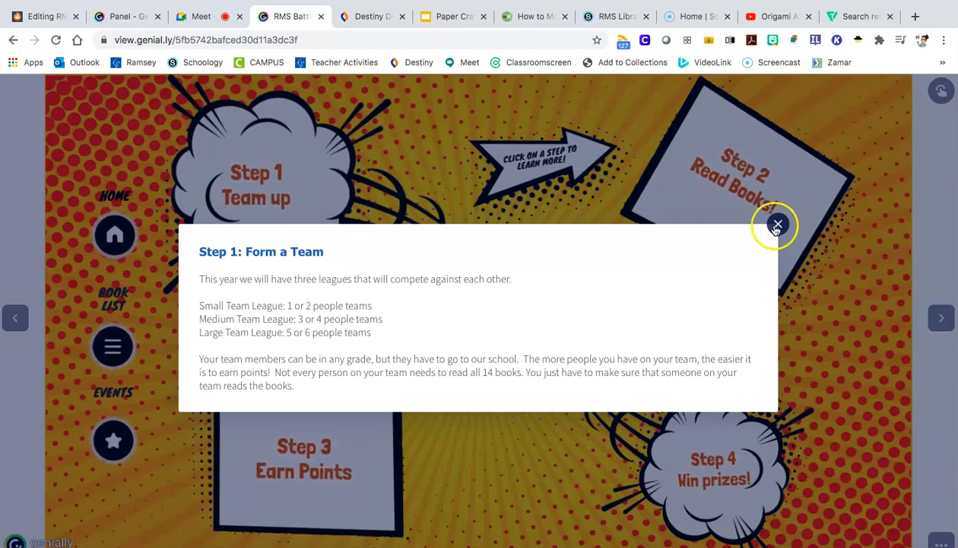
left_click(777, 224)
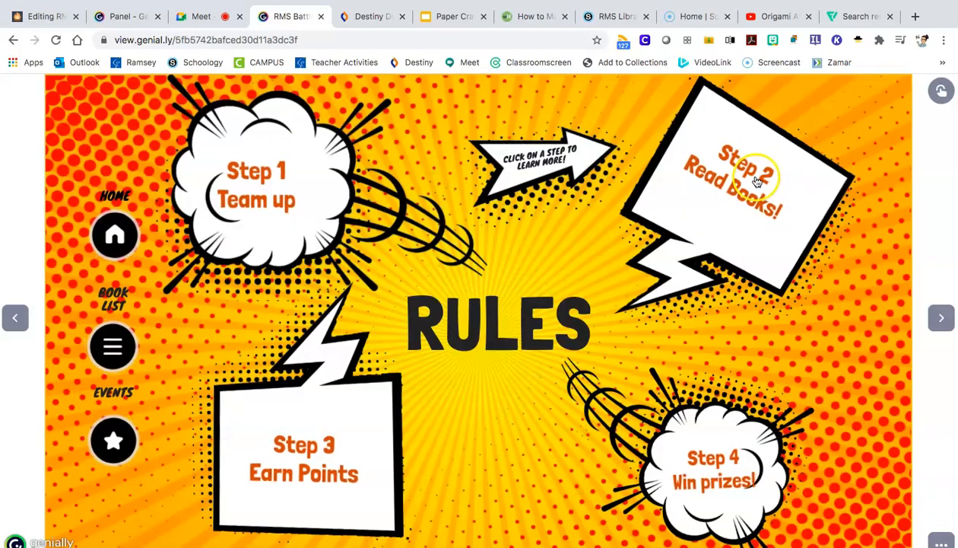
left_click(734, 183)
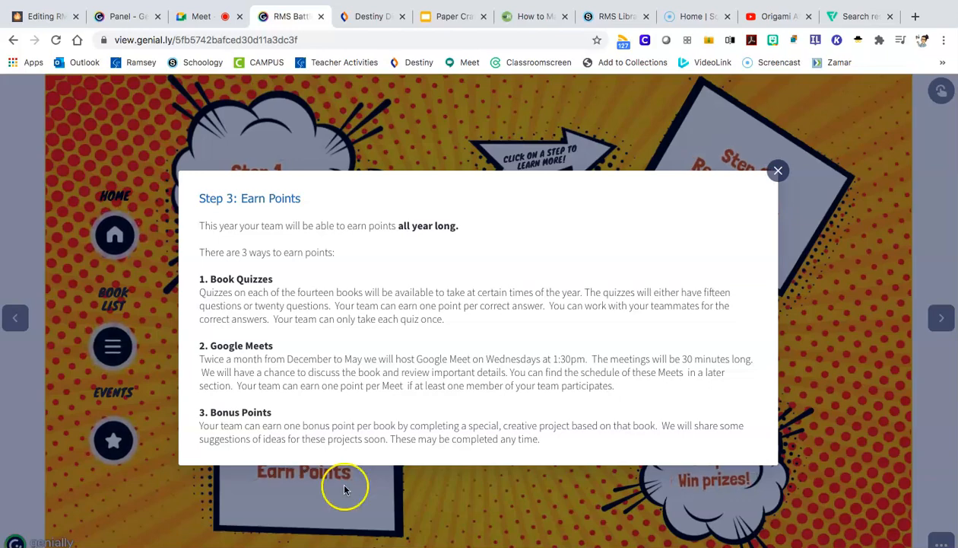
left_click(777, 170)
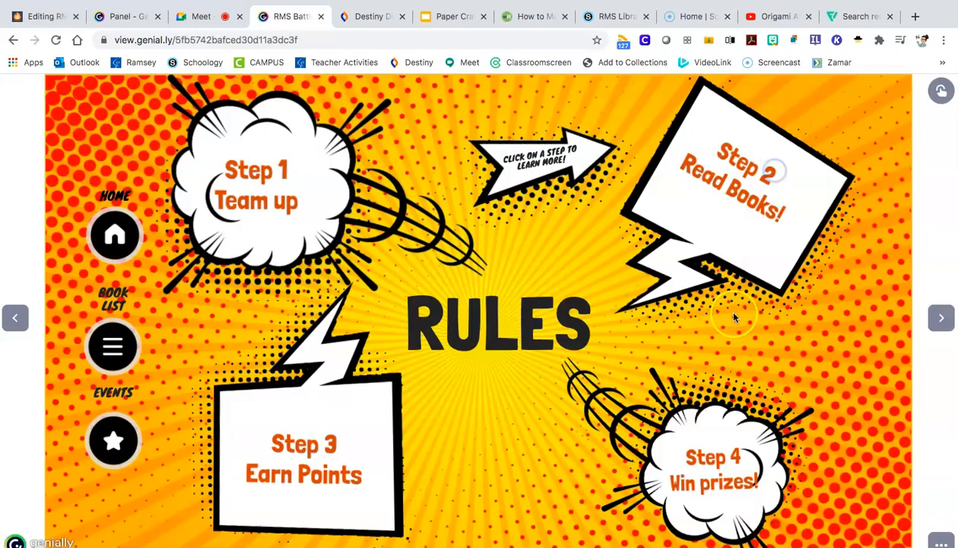
left_click(711, 468)
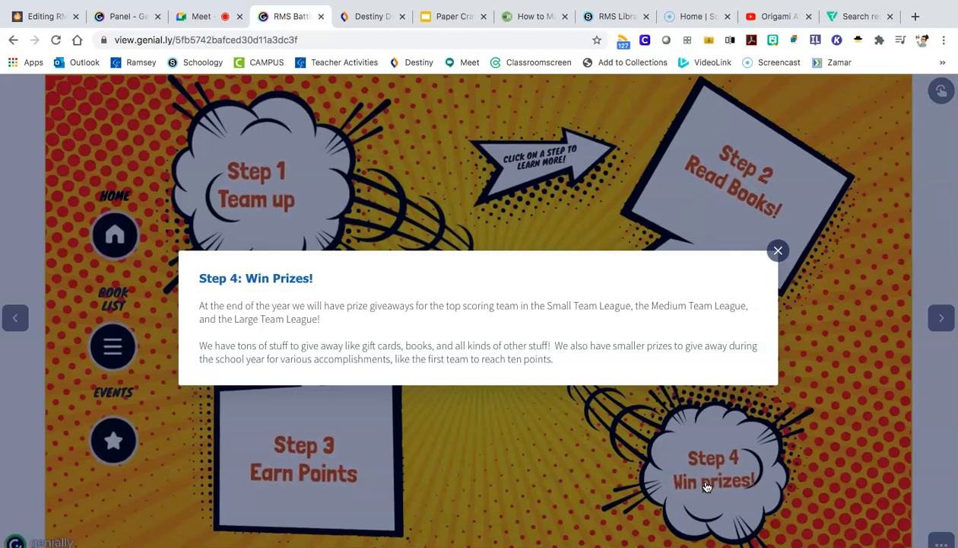
mouse_move(802, 411)
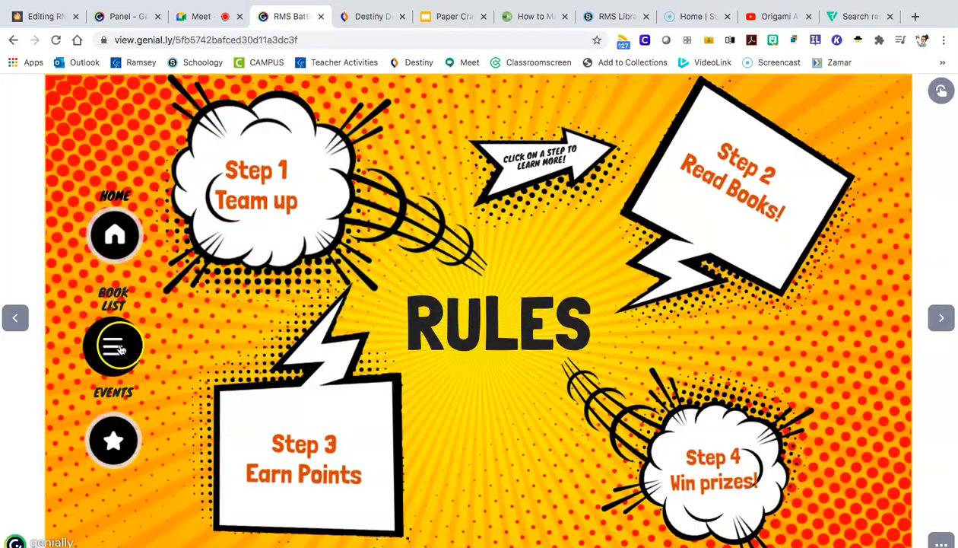
Open the Book List and view, then close, the Crazy Horse and Rebound book details.
left_click(114, 346)
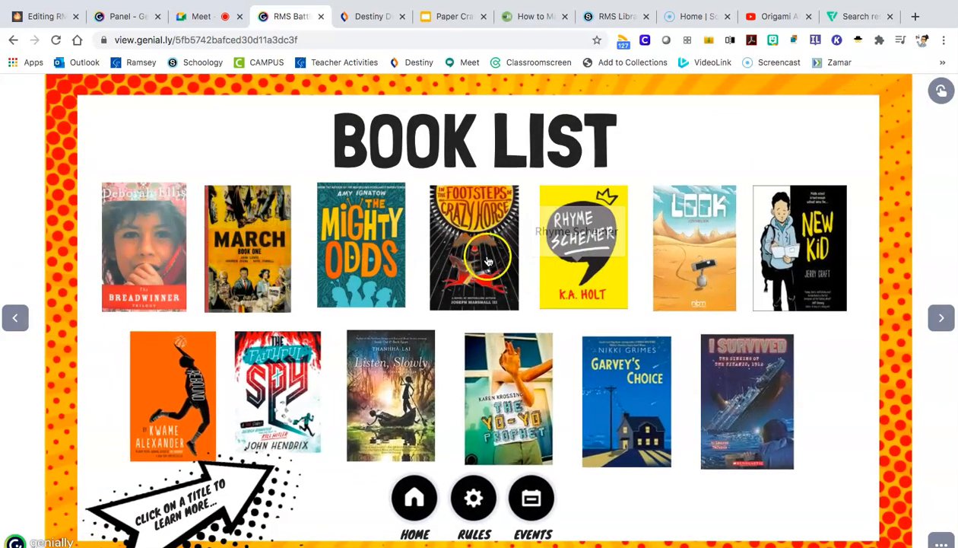
left_click(474, 246)
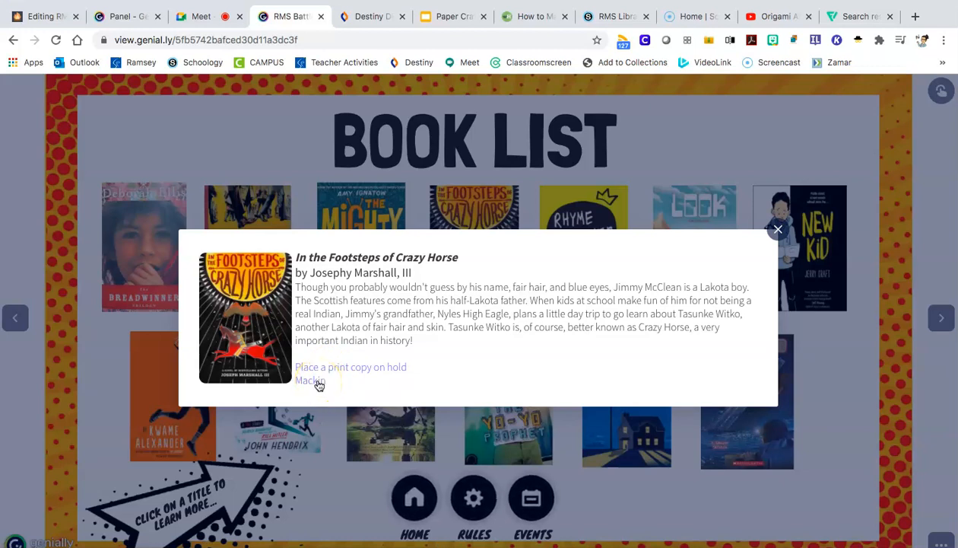
left_click(777, 229)
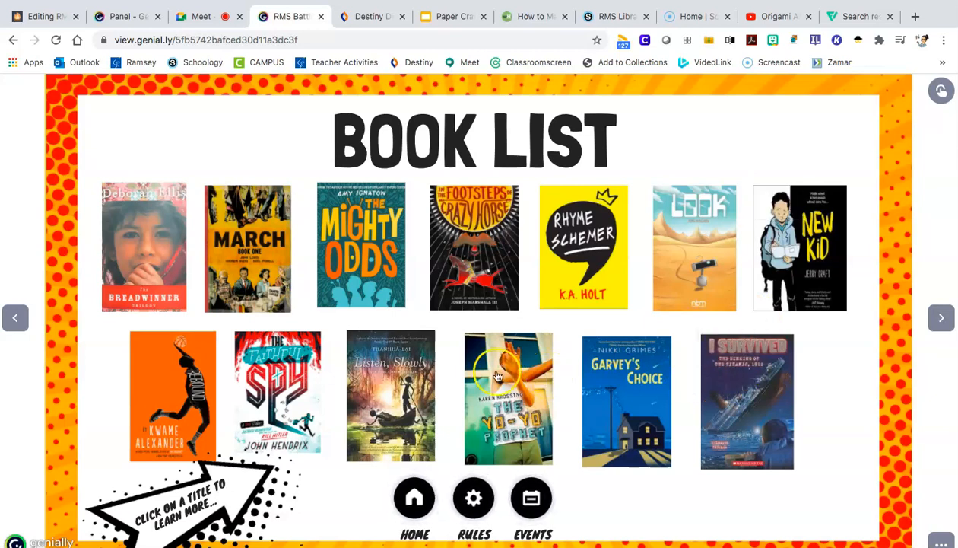
left_click(172, 395)
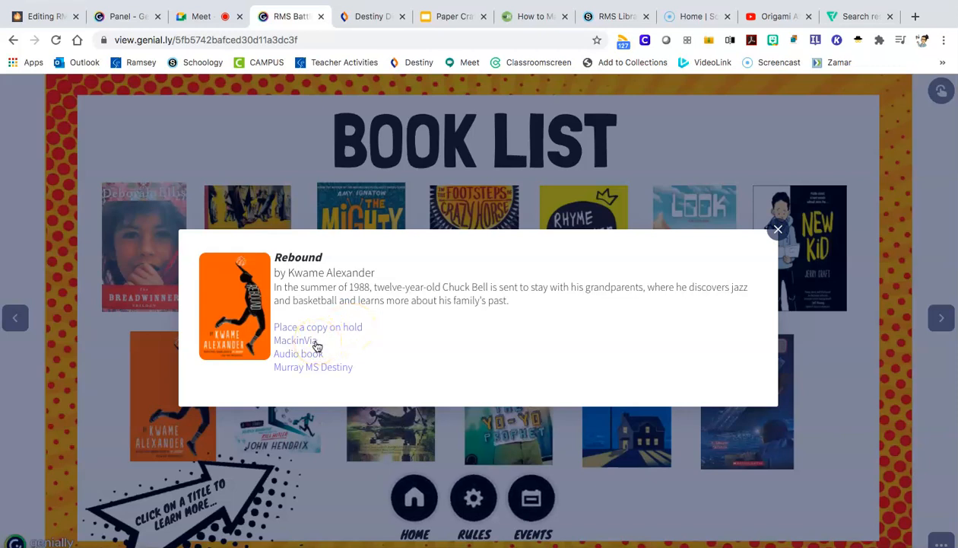
mouse_move(325, 364)
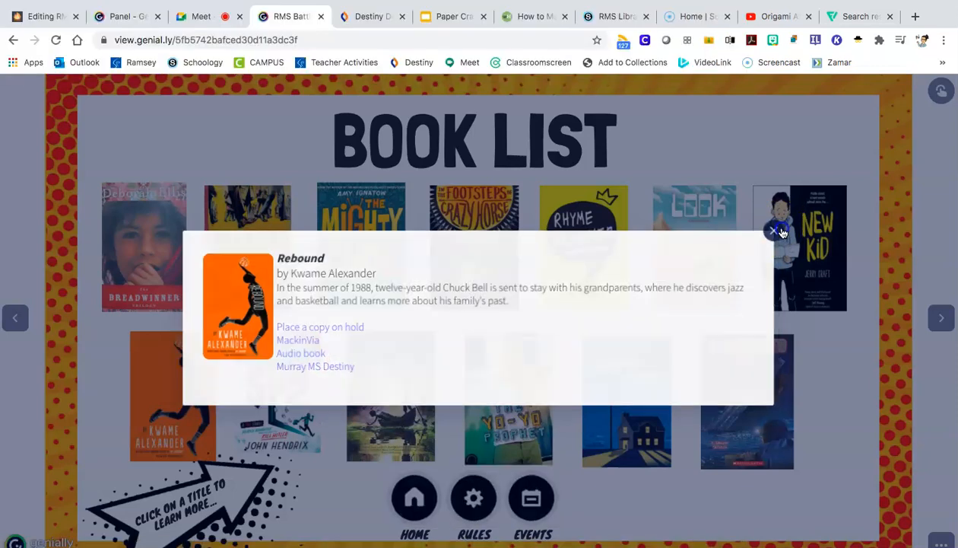
left_click(774, 231)
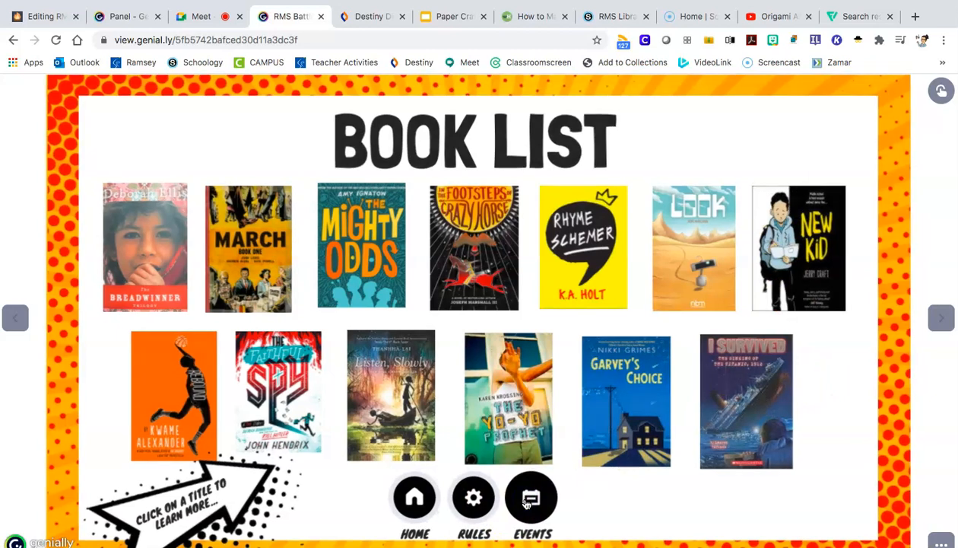
Open the Meetings page with the January–May meeting dates from the Book List slide.
left_click(531, 497)
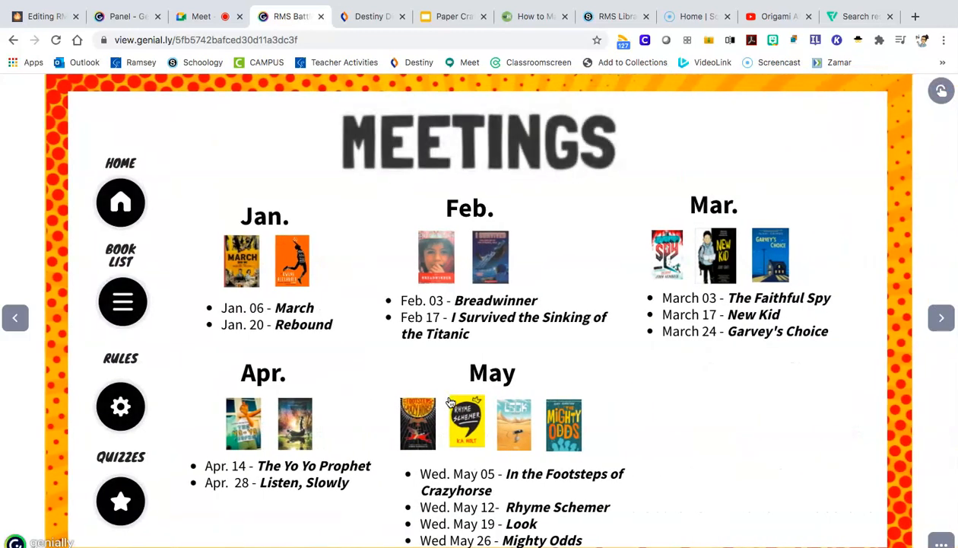
mouse_move(837, 211)
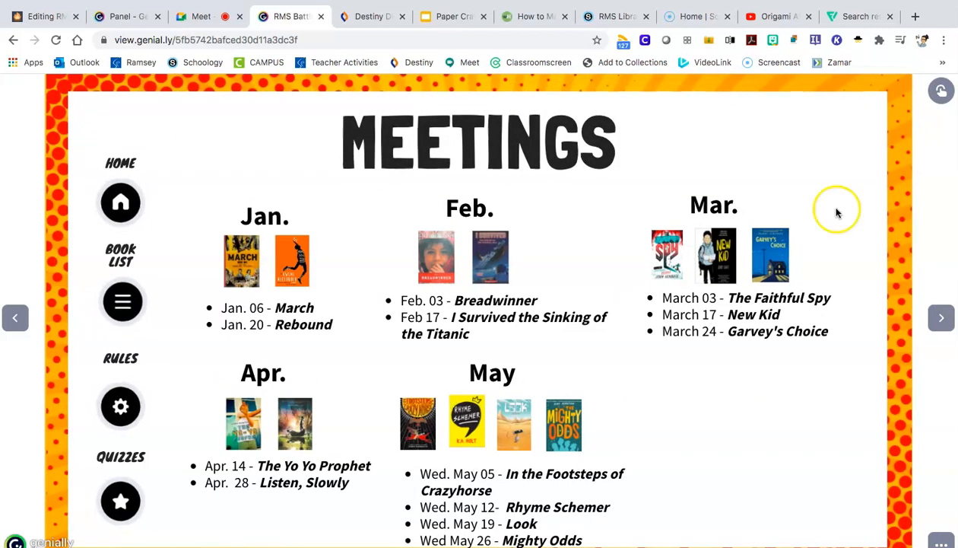
mouse_move(120, 499)
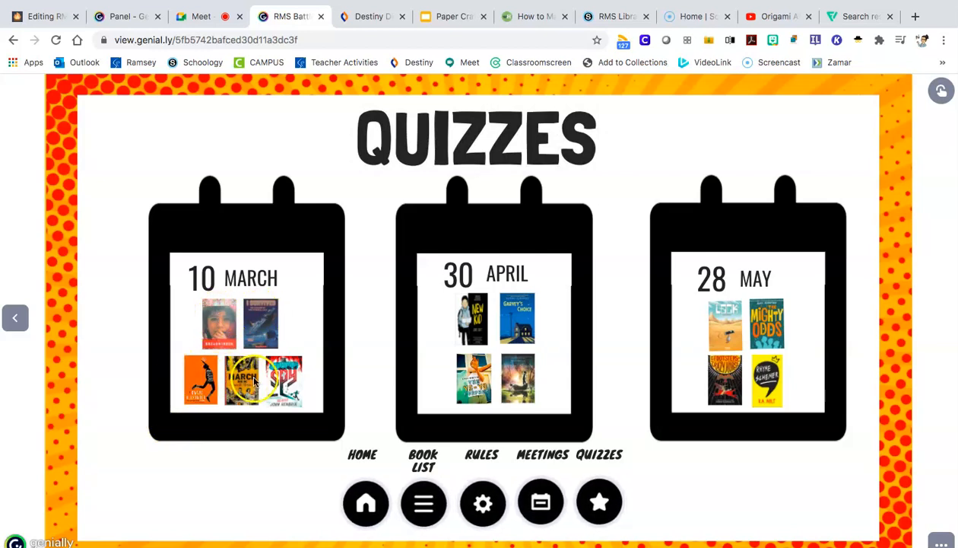
mouse_move(460, 365)
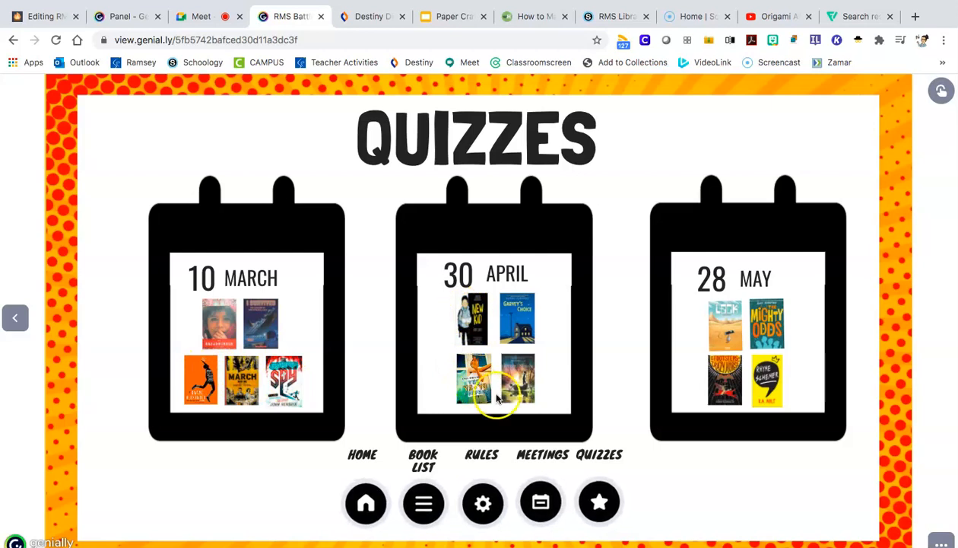
mouse_move(753, 344)
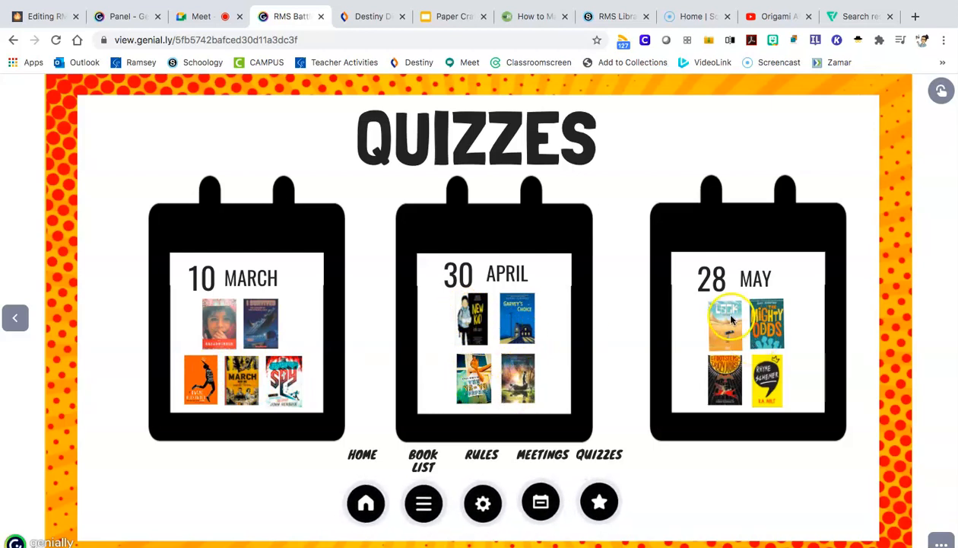
mouse_move(775, 338)
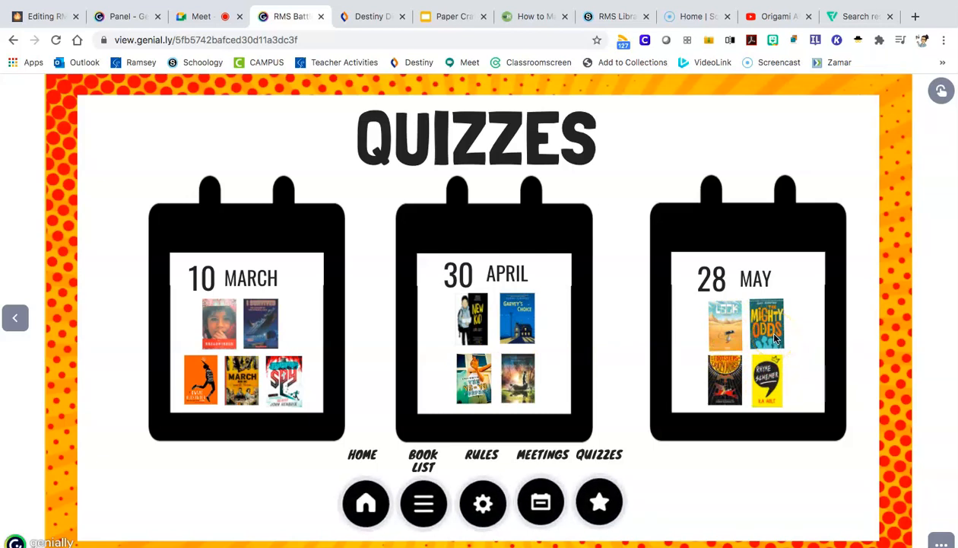
mouse_move(502, 388)
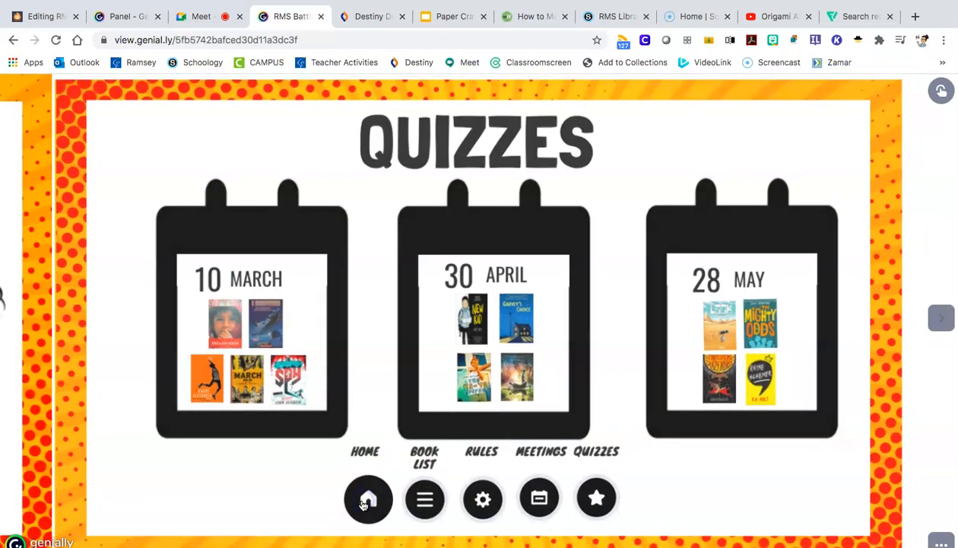
Return from the March–May Quizzes page to the Battle of the Books title slide.
left_click(368, 498)
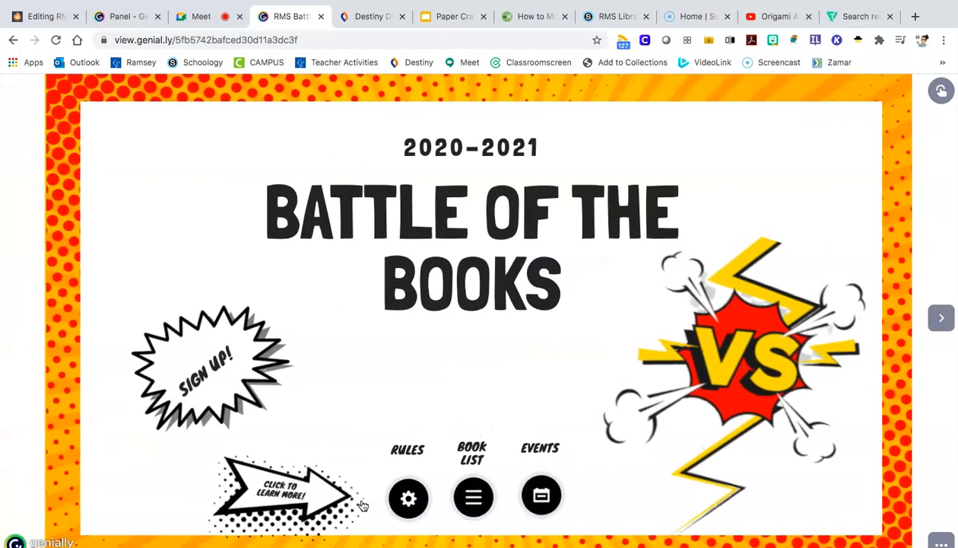